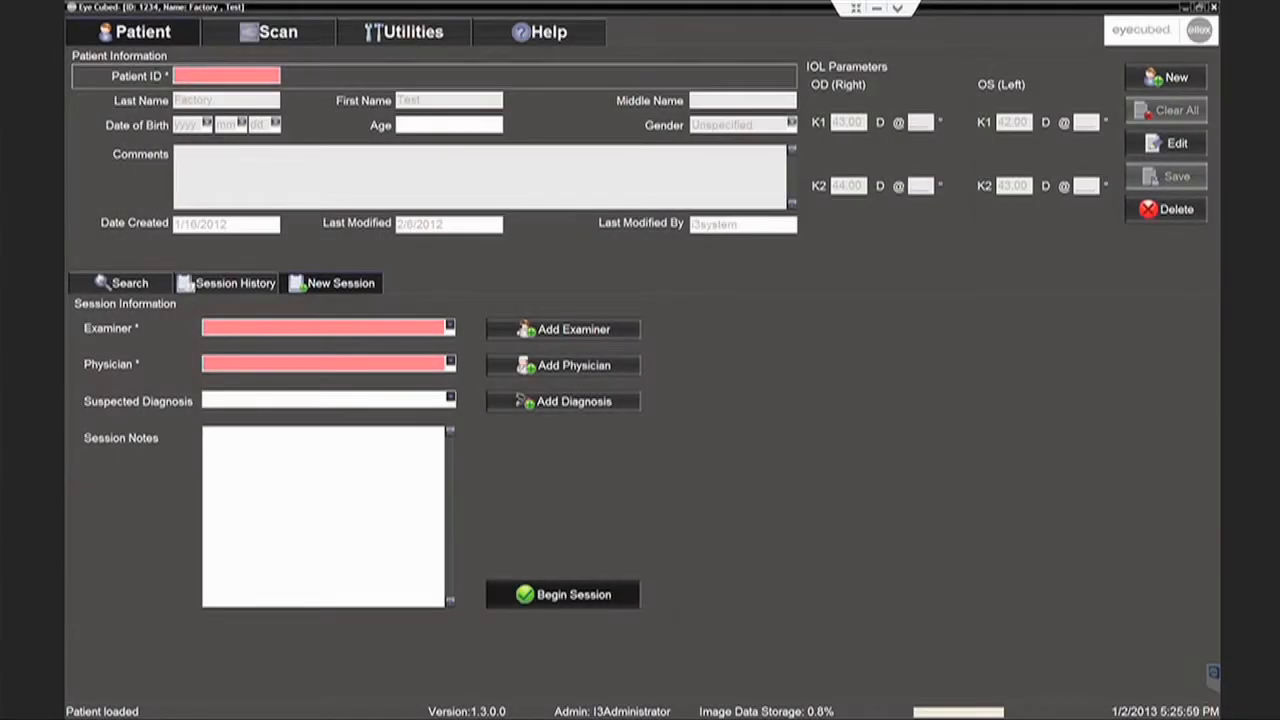
Search patient ID 54321, prompting the 'Patient not found' create-new-patient dialog.
{"action": "type", "text": "54321"}
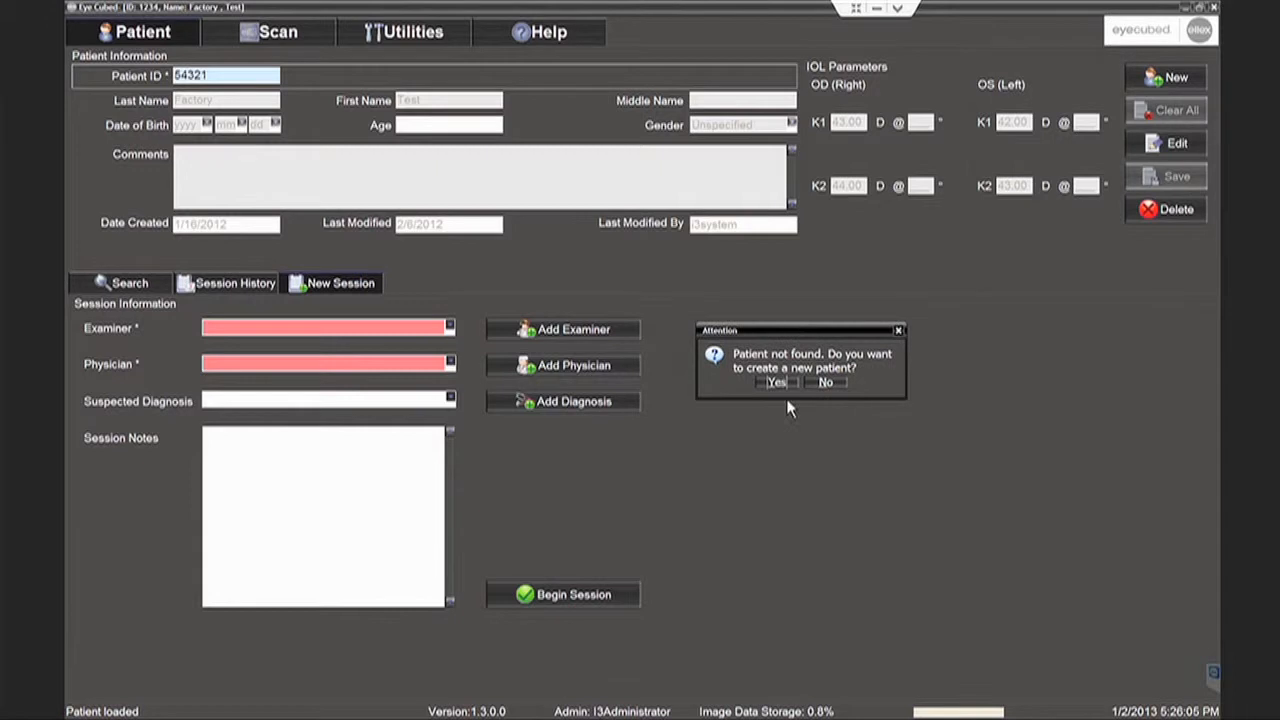
{"action": "mouse_move", "coordinate": [780, 388]}
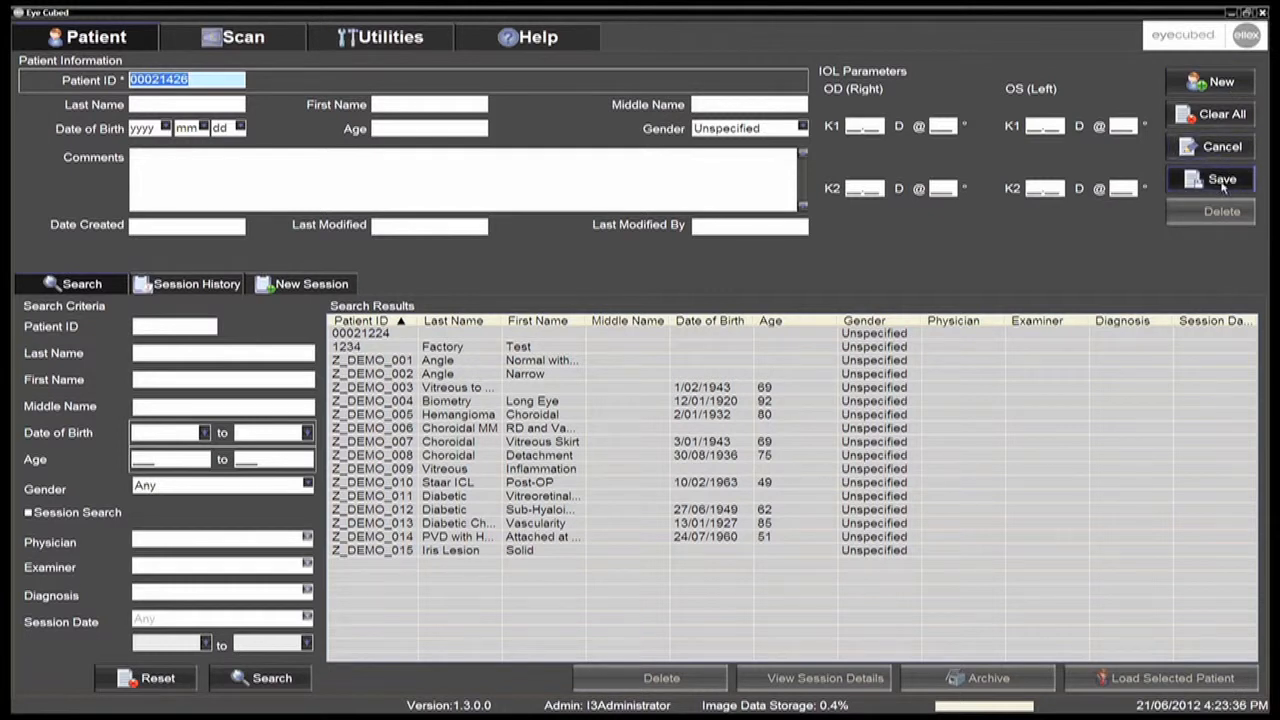
{"action": "left_click", "coordinate": [1220, 180]}
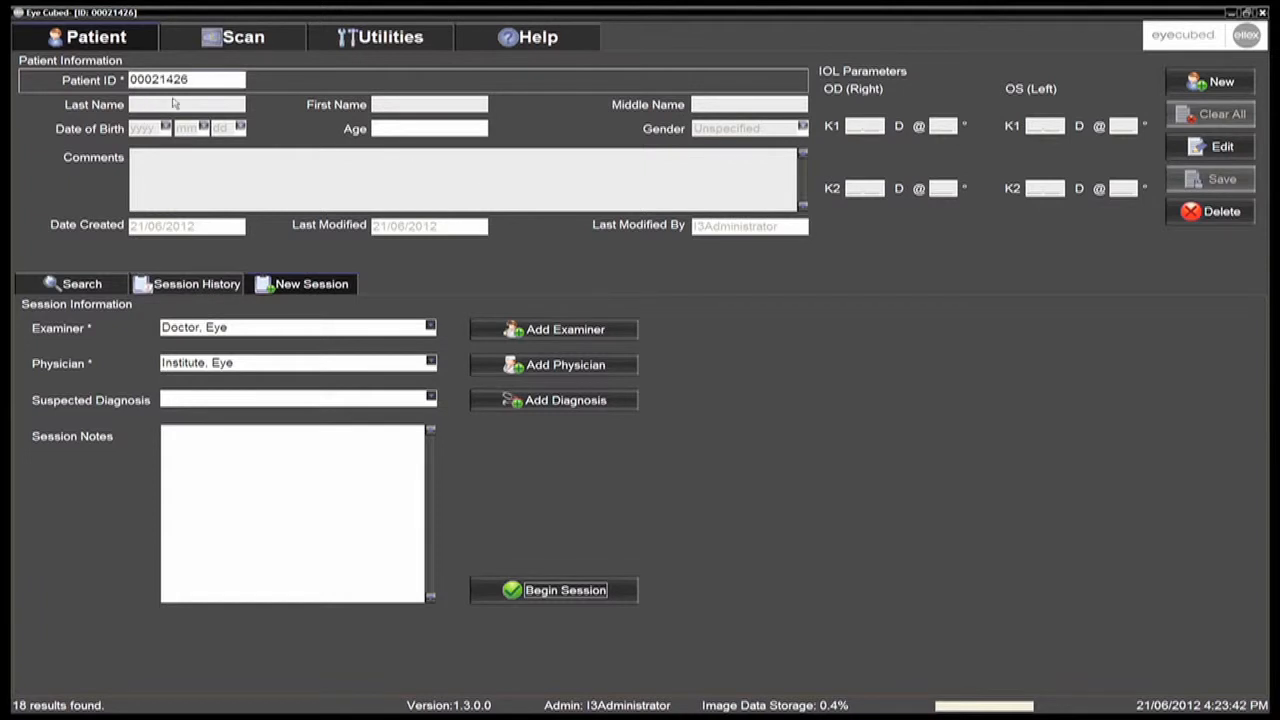
{"action": "mouse_move", "coordinate": [210, 104]}
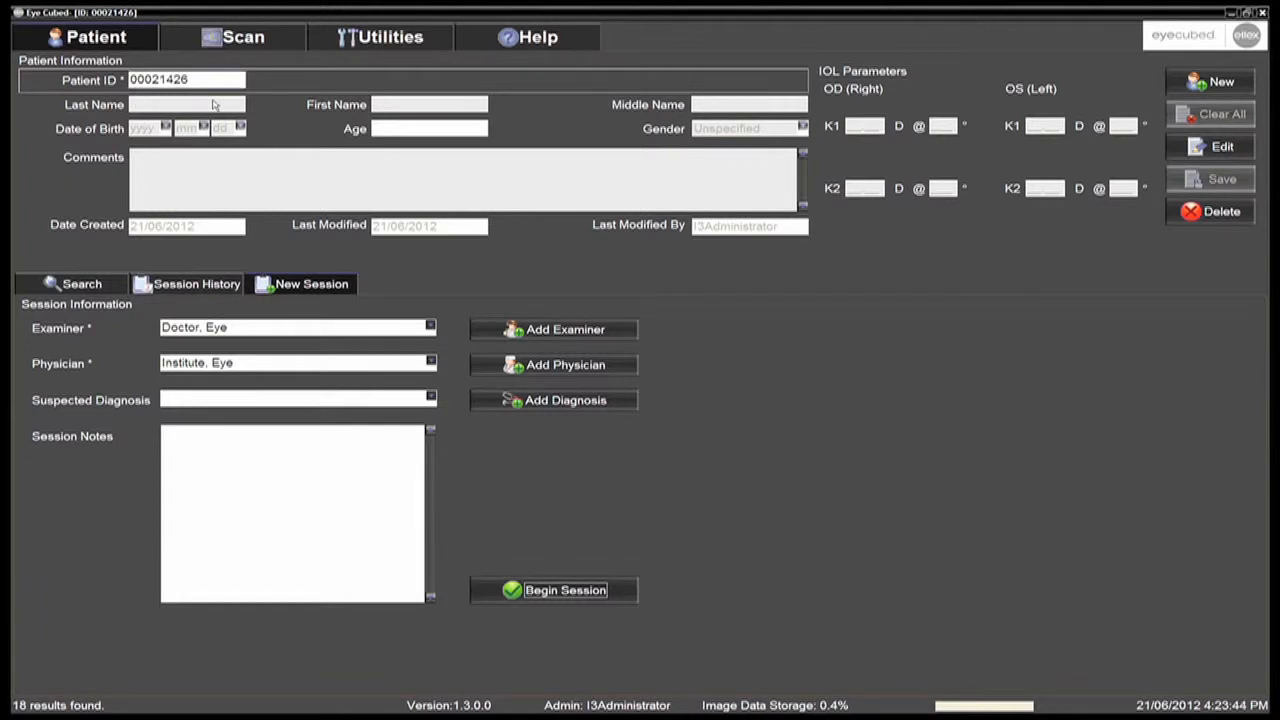
{"action": "mouse_move", "coordinate": [378, 304]}
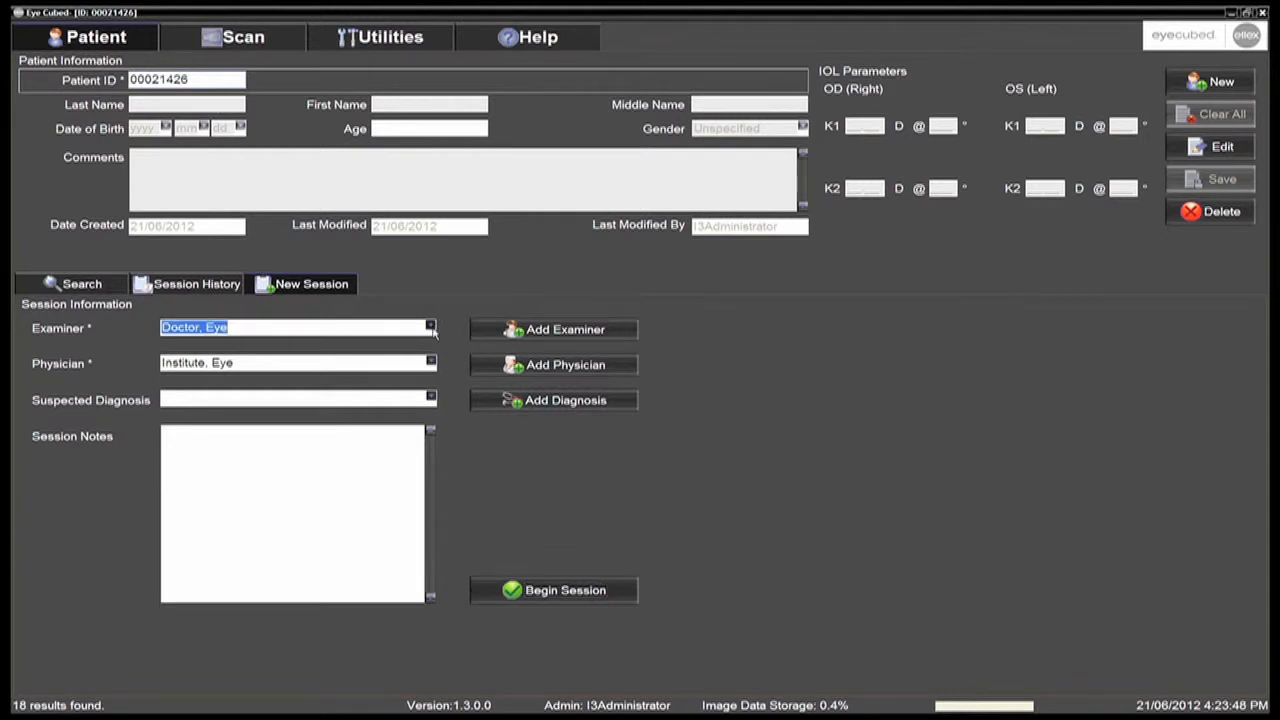
Assign Doctor, Eye as examiner and Institute, Eye as physician for the session.
{"action": "left_click", "coordinate": [296, 364]}
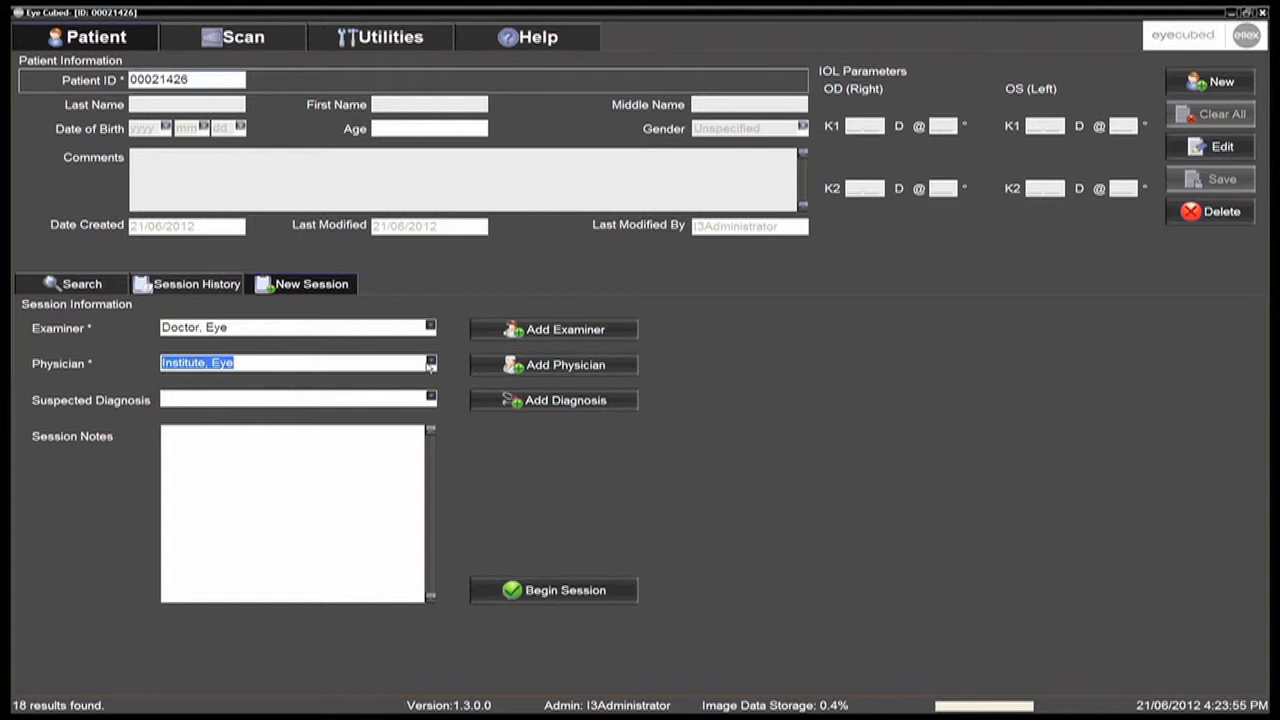
Choose Cataract as the session's suspected diagnosis.
{"action": "left_click", "coordinate": [430, 398]}
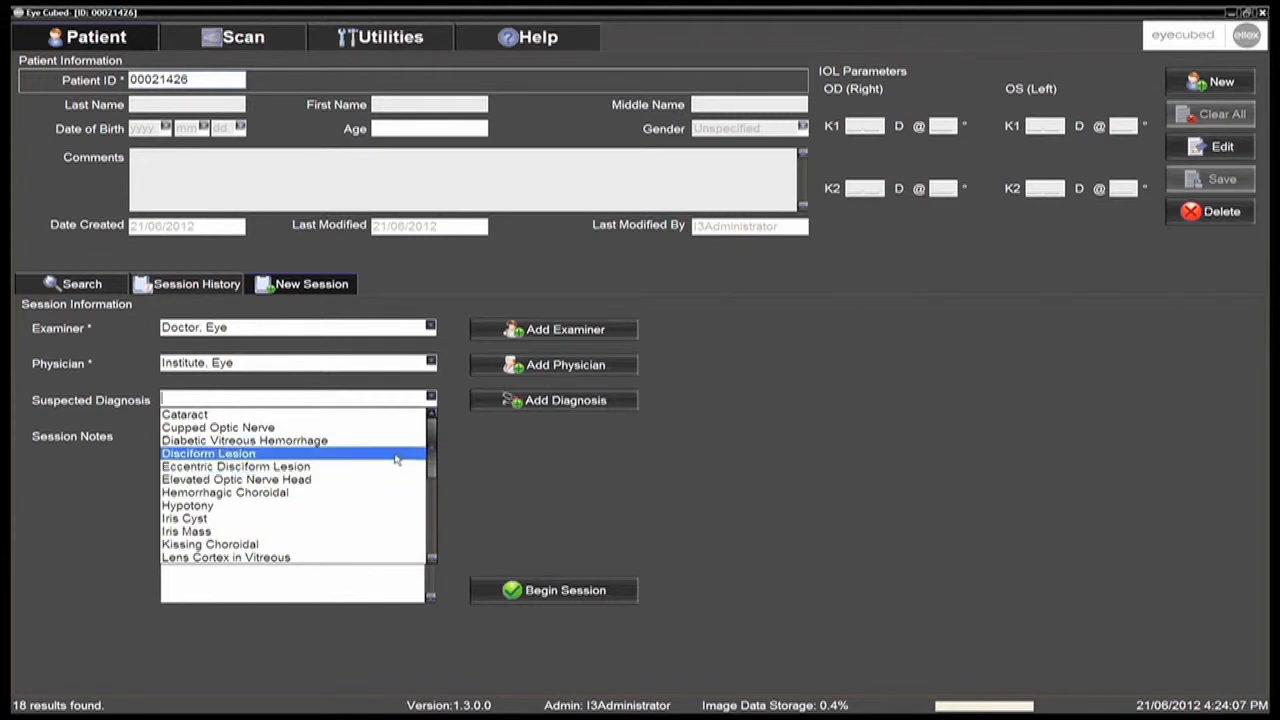
{"action": "left_click", "coordinate": [184, 414]}
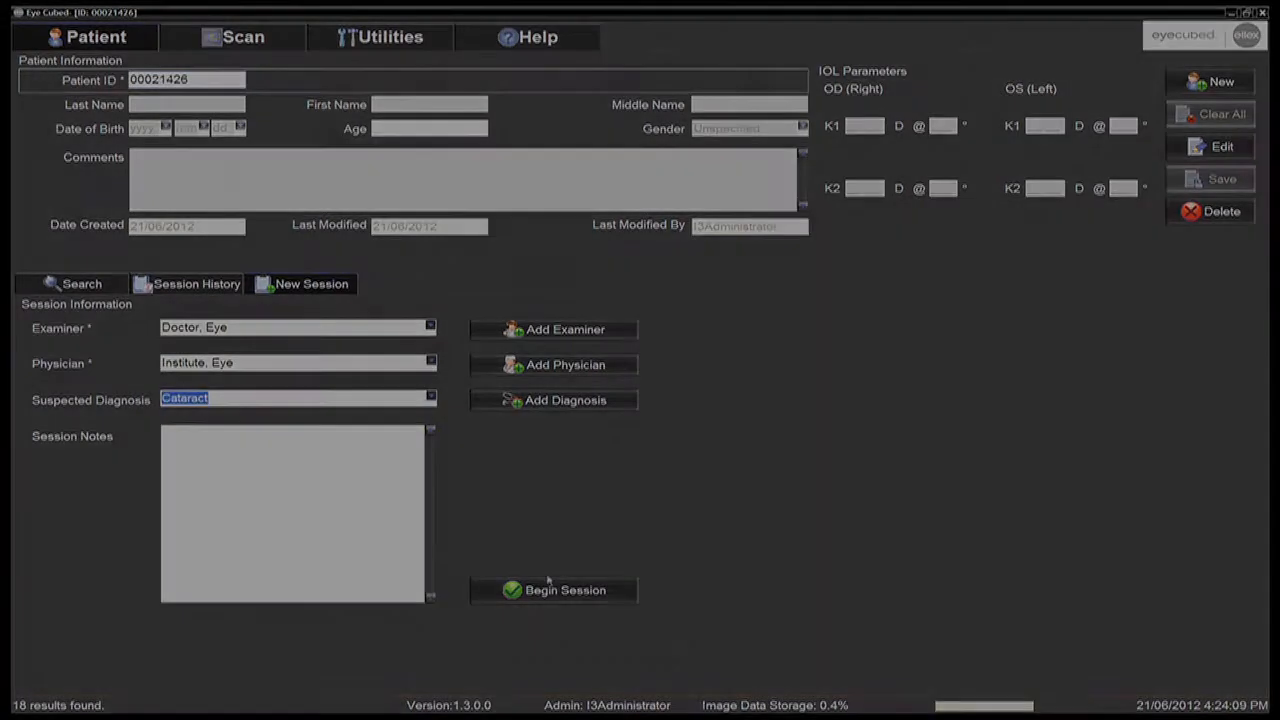